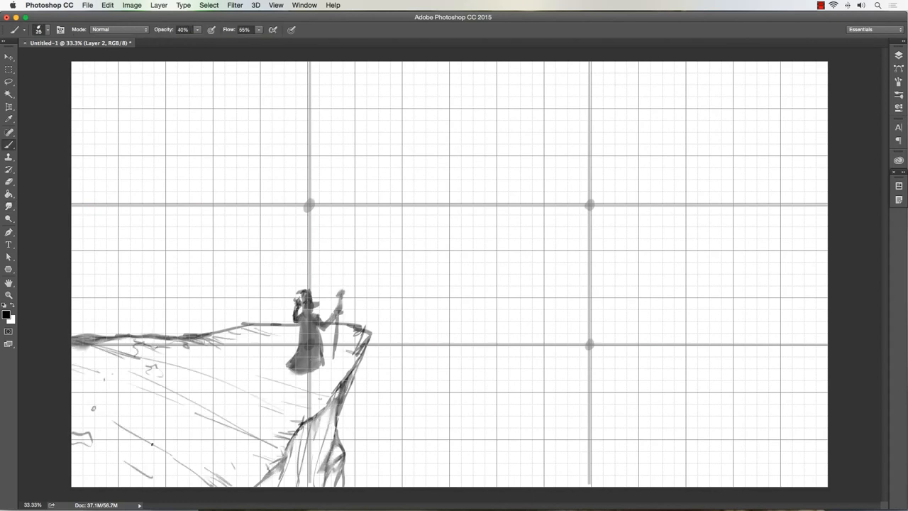
Sketch the monster's head with open jaws and its huge claw reaching toward the wizard.
{"action": "left_click_drag", "start_coordinate": [517, 184], "coordinate": [551, 284]}
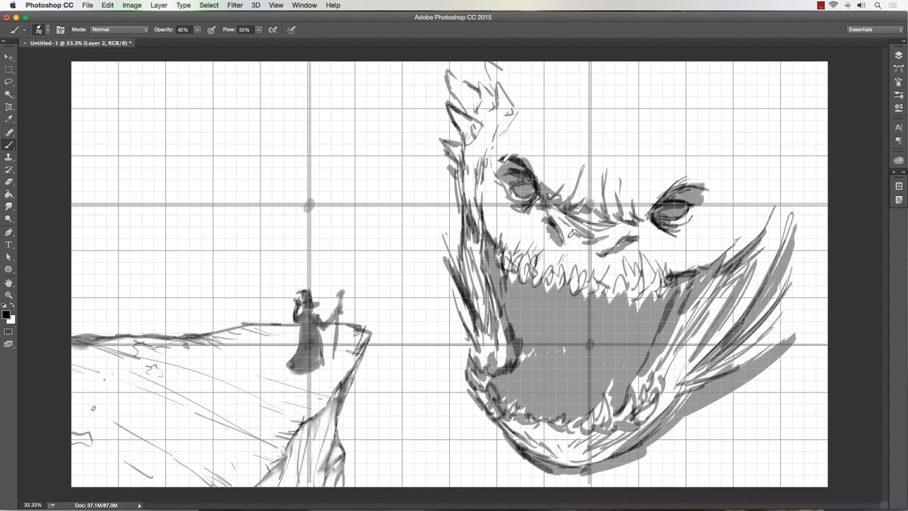
{"action": "left_click_drag", "start_coordinate": [409, 128], "coordinate": [451, 418]}
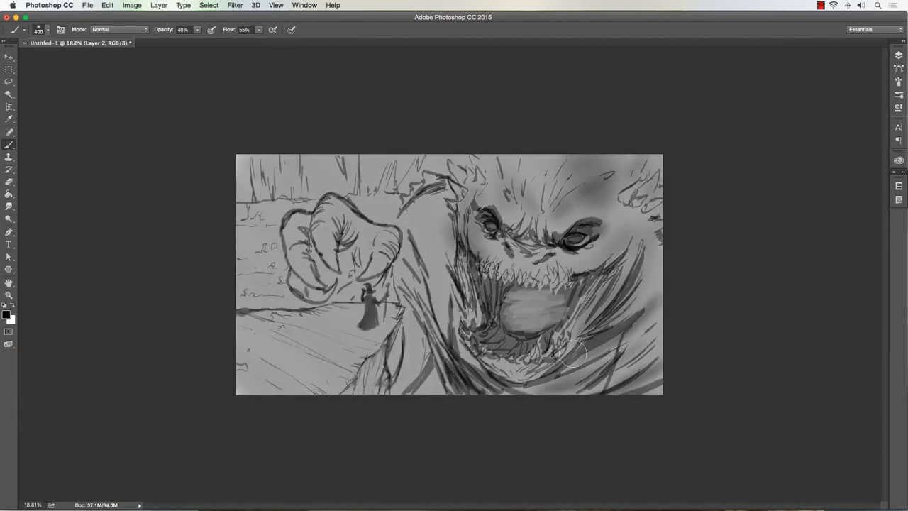
Shade the monster, claw and lava background in grey values with soft brush strokes.
{"action": "left_click_drag", "start_coordinate": [575, 355], "coordinate": [646, 319]}
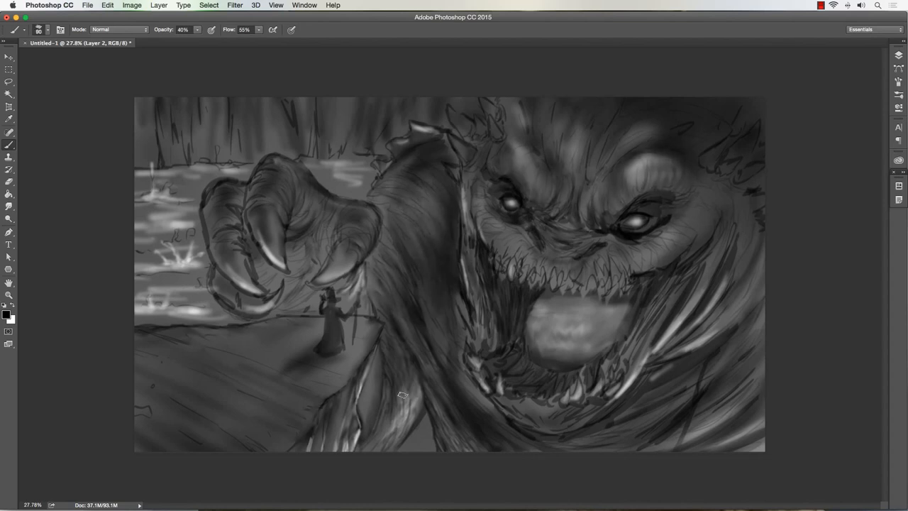
{"action": "left_click_drag", "start_coordinate": [402, 394], "coordinate": [134, 254]}
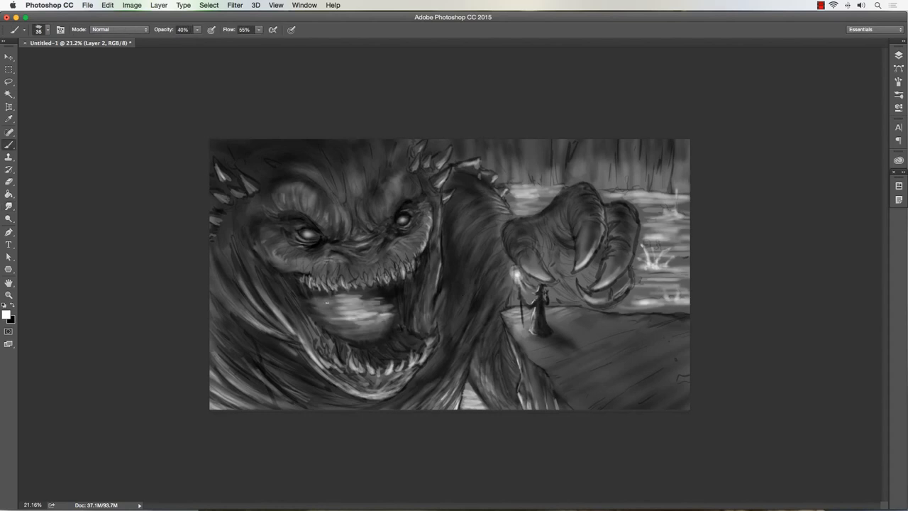
Paint red glowing eyes and red construction lines over the monster's face on a new layer.
{"action": "left_click_drag", "start_coordinate": [319, 312], "coordinate": [368, 333]}
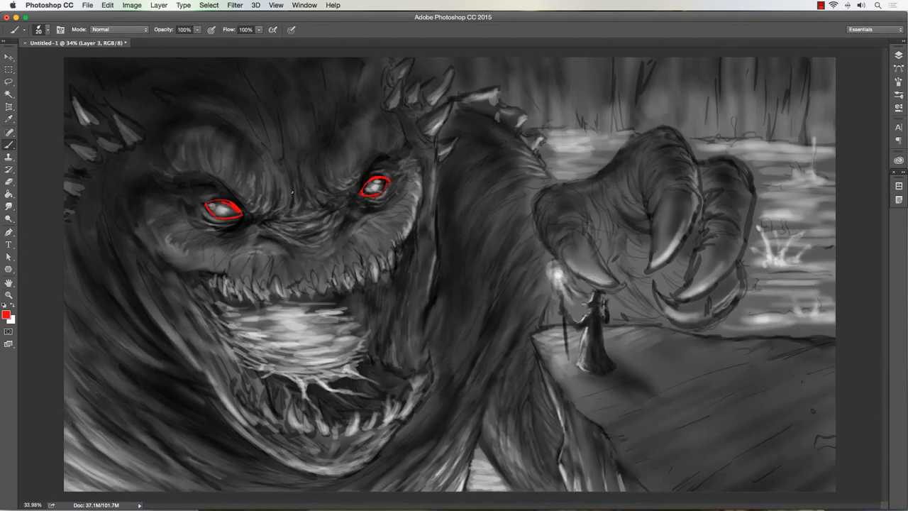
{"action": "left_click_drag", "start_coordinate": [283, 64], "coordinate": [343, 471]}
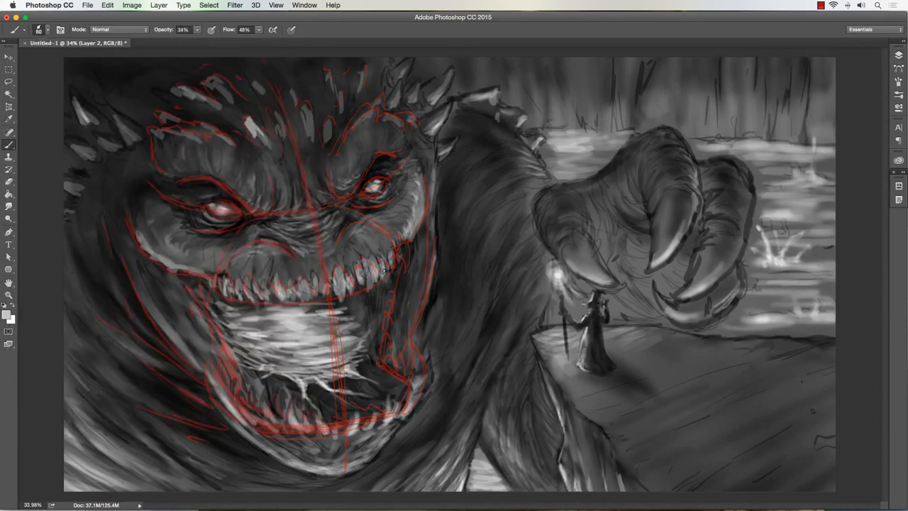
{"action": "left_click", "coordinate": [728, 100]}
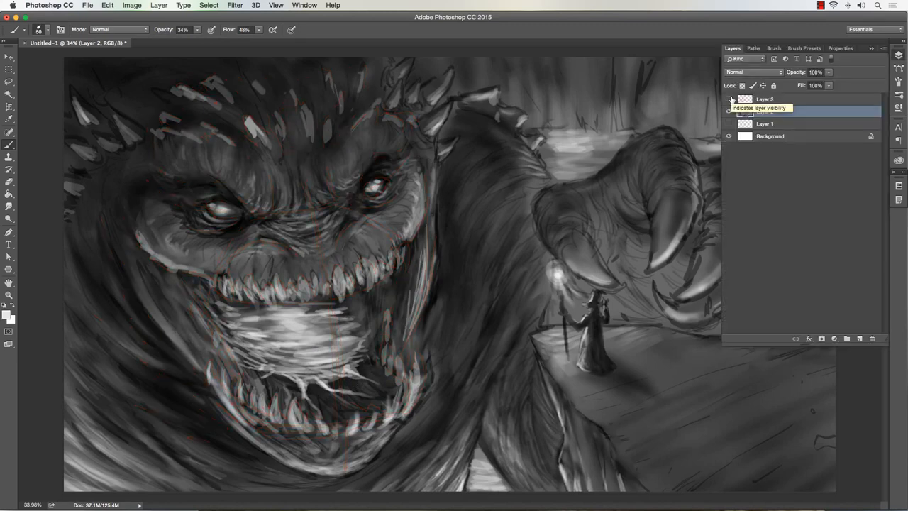
Hide the guide-line layer and Quick Mask the eye area into a selection for reshaping.
{"action": "left_click", "coordinate": [765, 110]}
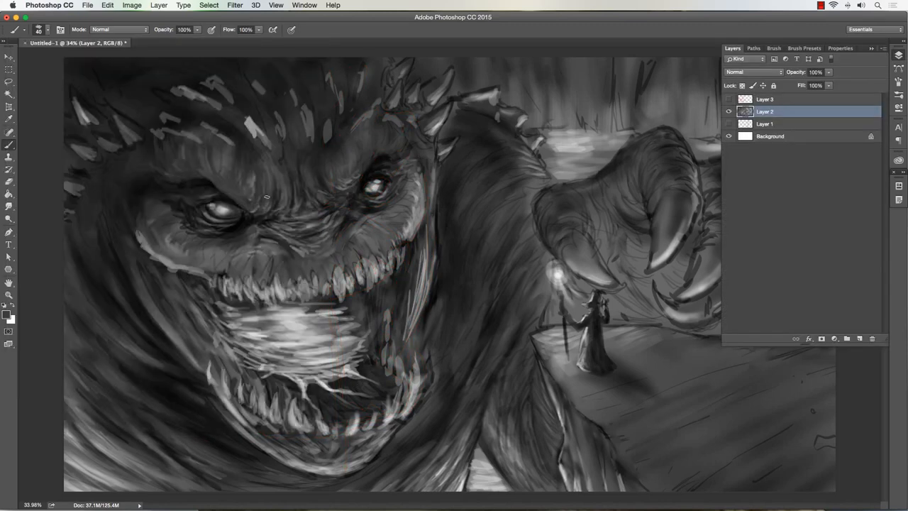
{"action": "key", "text": "q"}
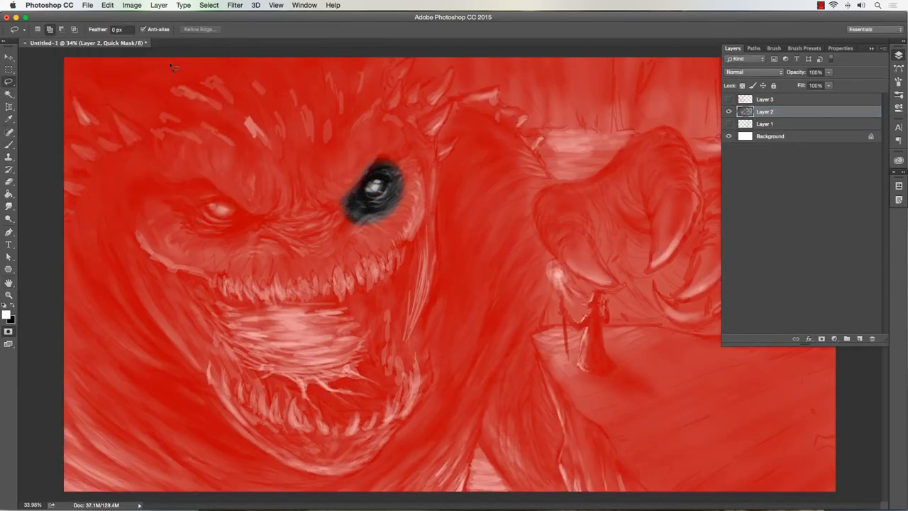
{"action": "key", "text": "q"}
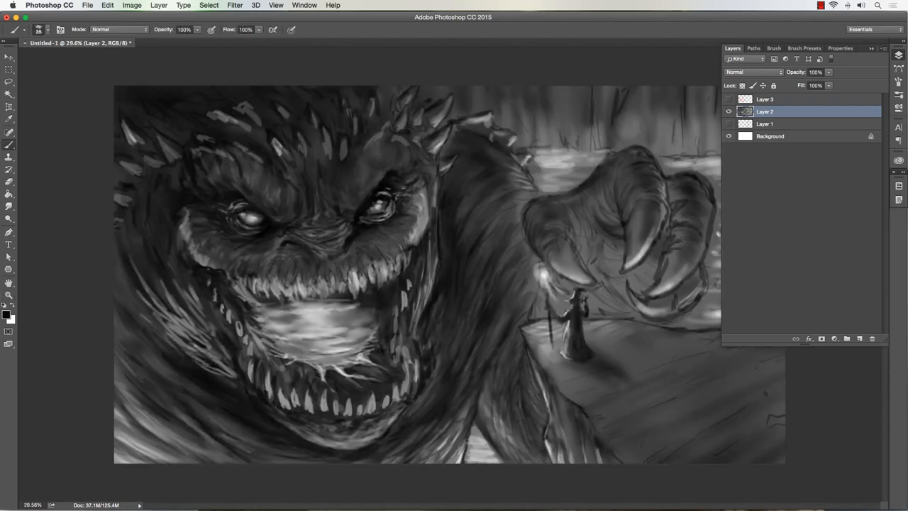
Zoom in on the monster's eyes to refine the face and claw highlights.
{"action": "left_click", "coordinate": [9, 193]}
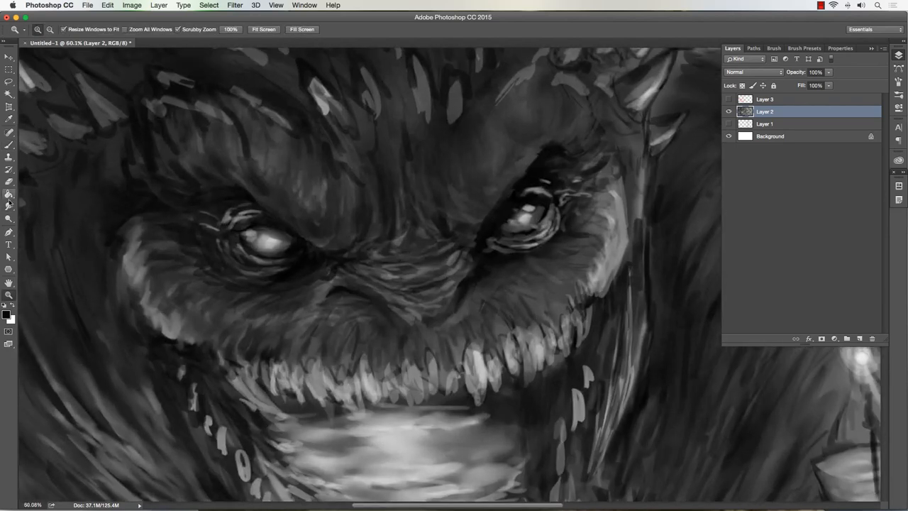
{"action": "left_click", "coordinate": [9, 207]}
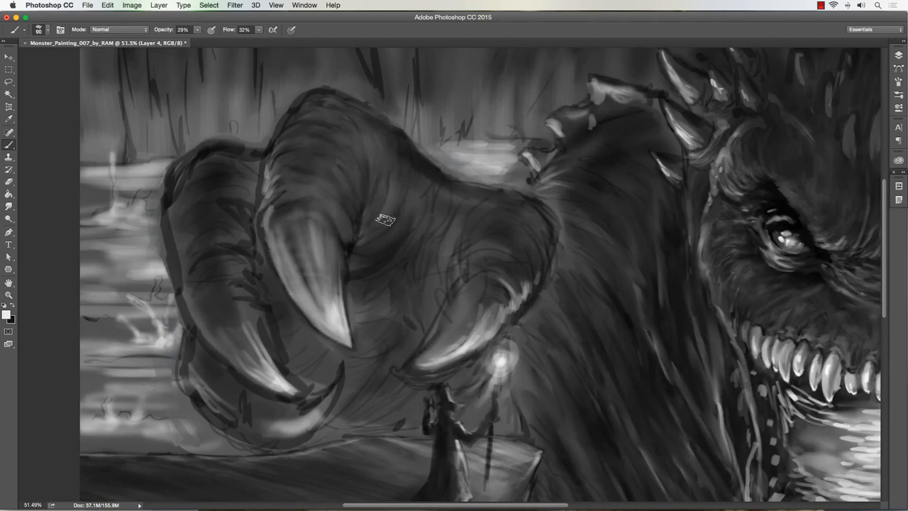
Shade the claw's knuckles and talons and detail the monster's teeth and facial fur.
{"action": "left_click_drag", "start_coordinate": [383, 219], "coordinate": [326, 135]}
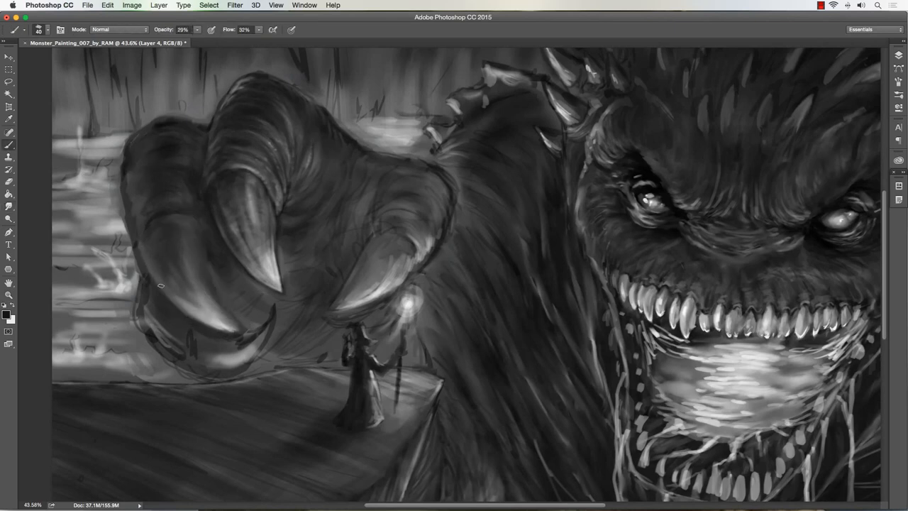
{"action": "left_click_drag", "start_coordinate": [161, 286], "coordinate": [198, 352]}
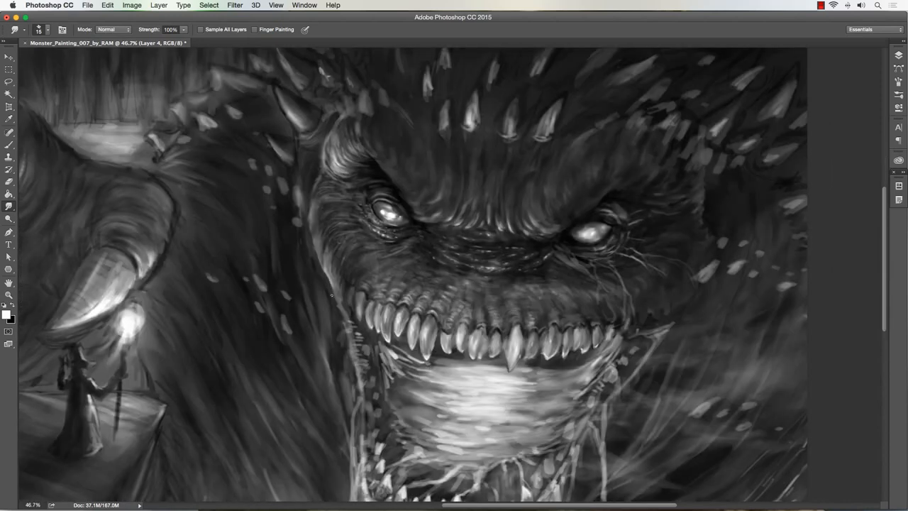
Refine greyscale shading on the monster's teeth and eyes with Brush and Smudge.
{"action": "left_click", "coordinate": [9, 133]}
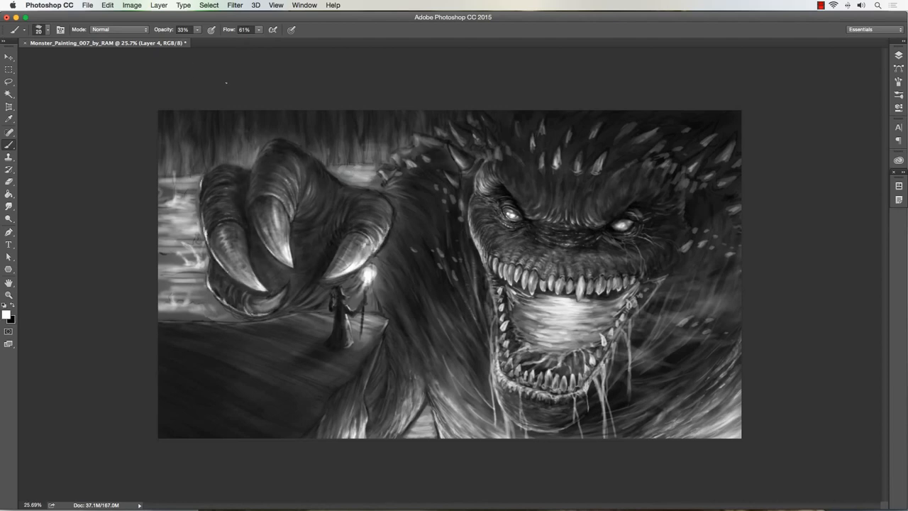
{"action": "left_click", "coordinate": [9, 169]}
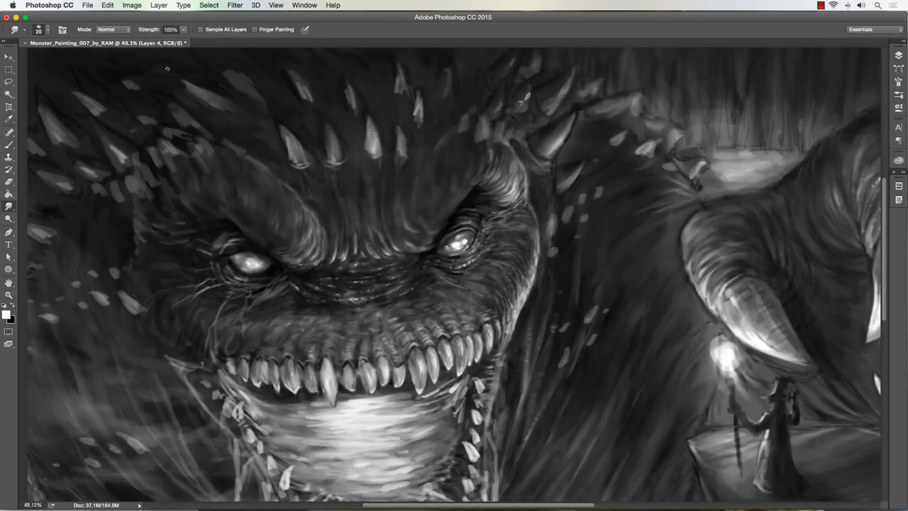
Brush brighter mouth highlights and dripping drool strands on the mirrored monster.
{"action": "left_click", "coordinate": [9, 133]}
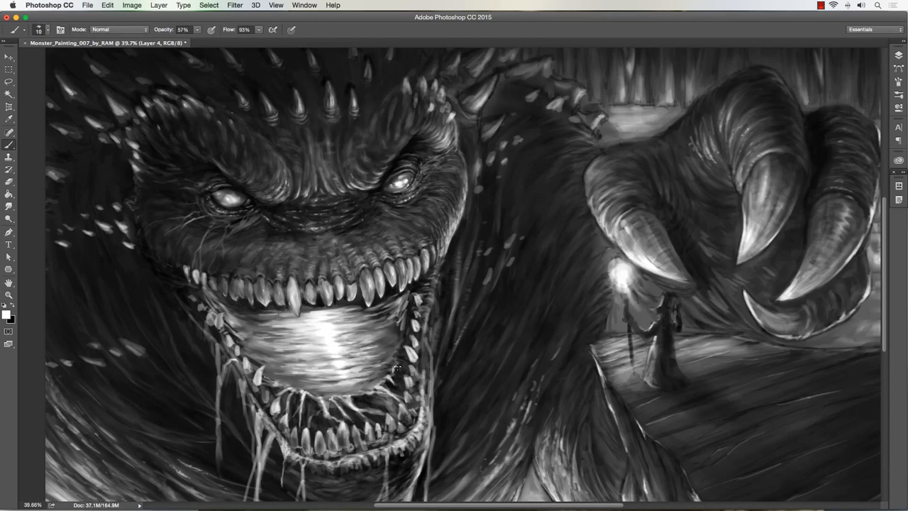
Paint the wizard's pointed hat, glowing staff, background rock spires and ledge planks.
{"action": "left_click", "coordinate": [9, 182]}
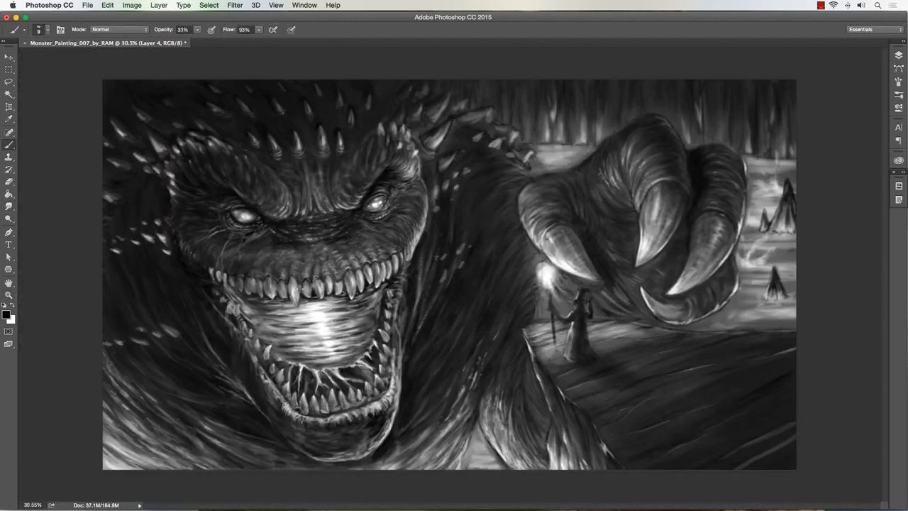
{"action": "left_click", "coordinate": [9, 169]}
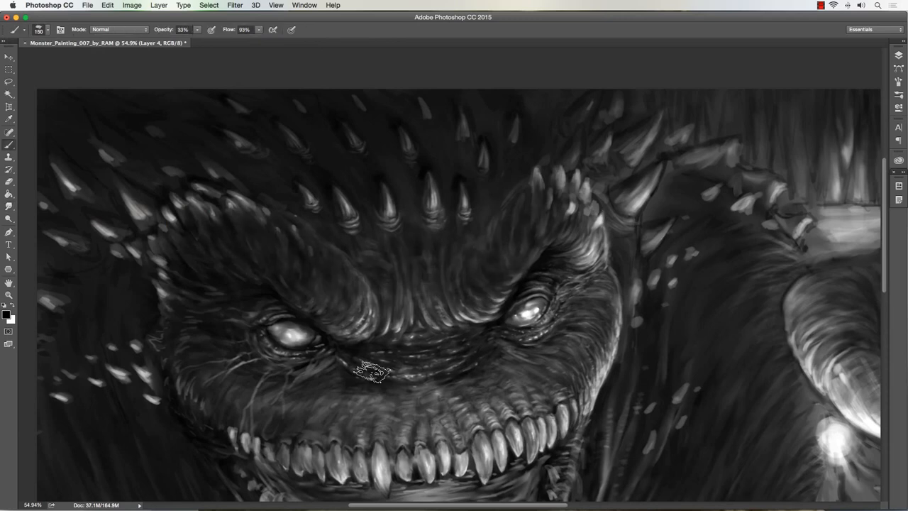
{"action": "left_click", "coordinate": [9, 170]}
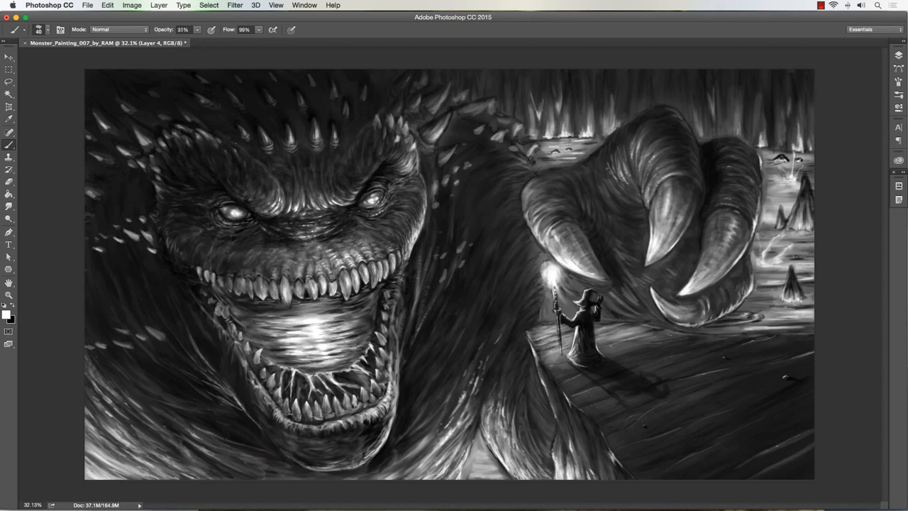
Brush long drool strands hanging from the monster's lower jaw on a separate layer.
{"action": "left_click", "coordinate": [9, 169]}
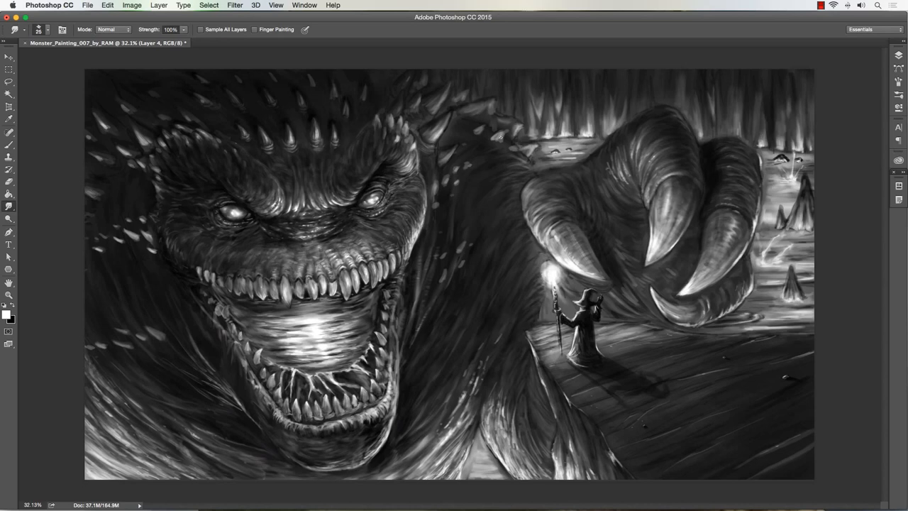
{"action": "left_click", "coordinate": [8, 133]}
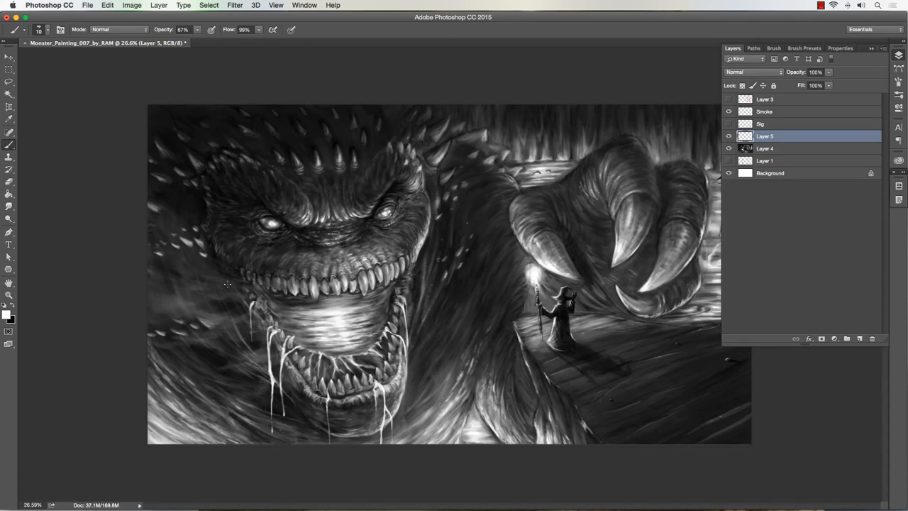
Work on Layer 4 and add a Color-mode layer tinting claws, face and staff green, lava red.
{"action": "left_click", "coordinate": [764, 149]}
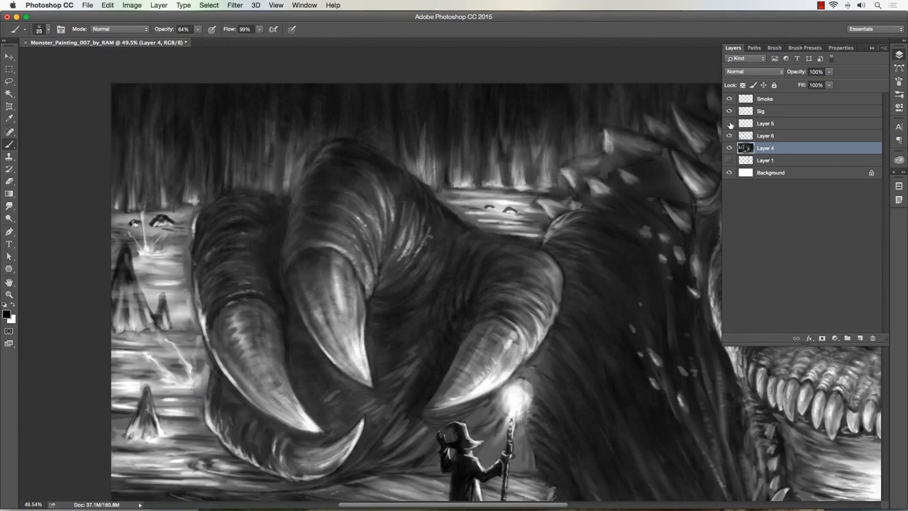
{"action": "left_click", "coordinate": [729, 122]}
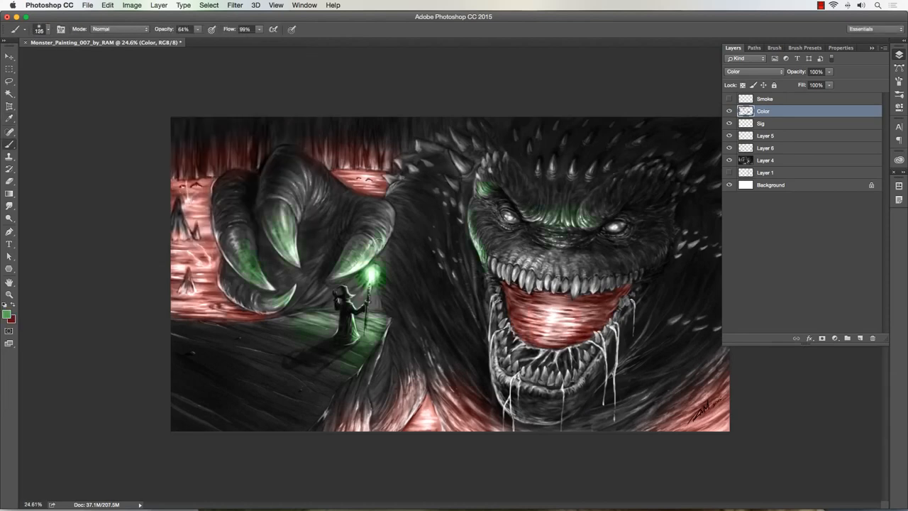
Choose a dark orange-brown paint colour for the Overlay layer's fiery lava tones.
{"action": "left_click", "coordinate": [6, 313]}
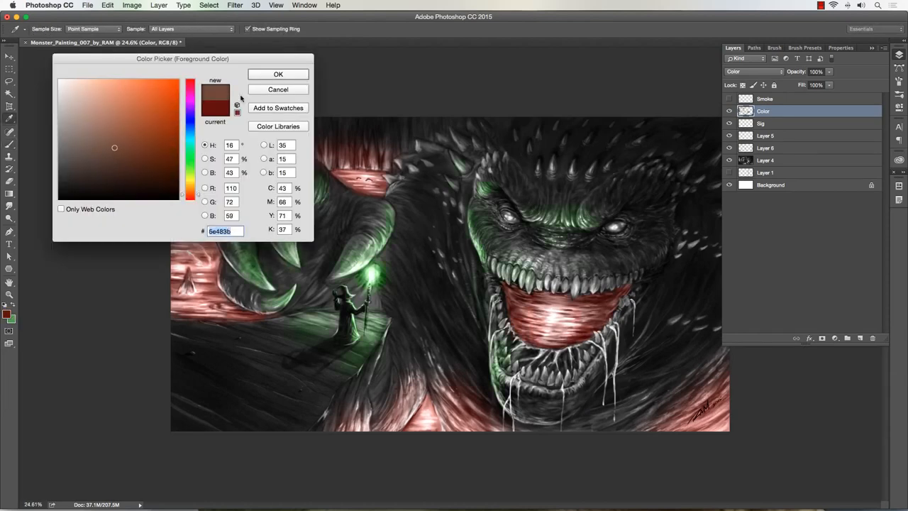
{"action": "left_click", "coordinate": [278, 74]}
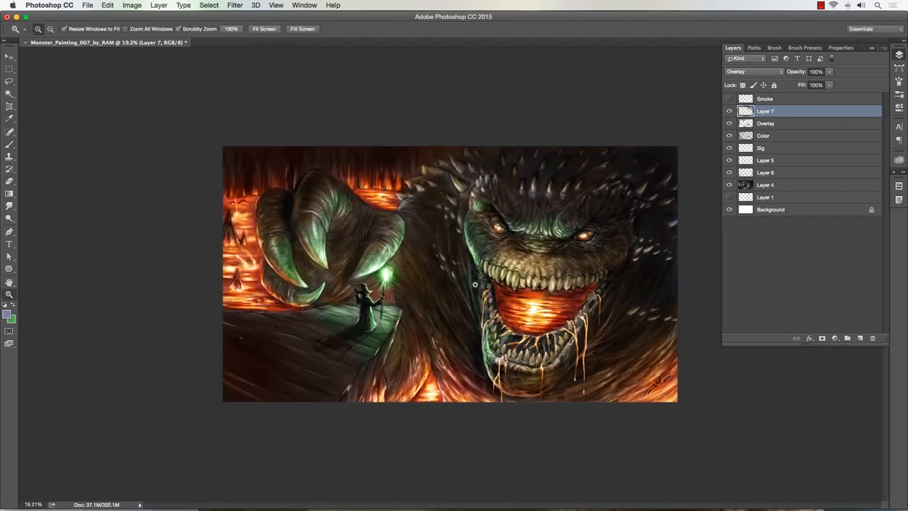
Lower the Color layer's opacity to mute the green tint, then take up the Smudge tool.
{"action": "left_click", "coordinate": [763, 136]}
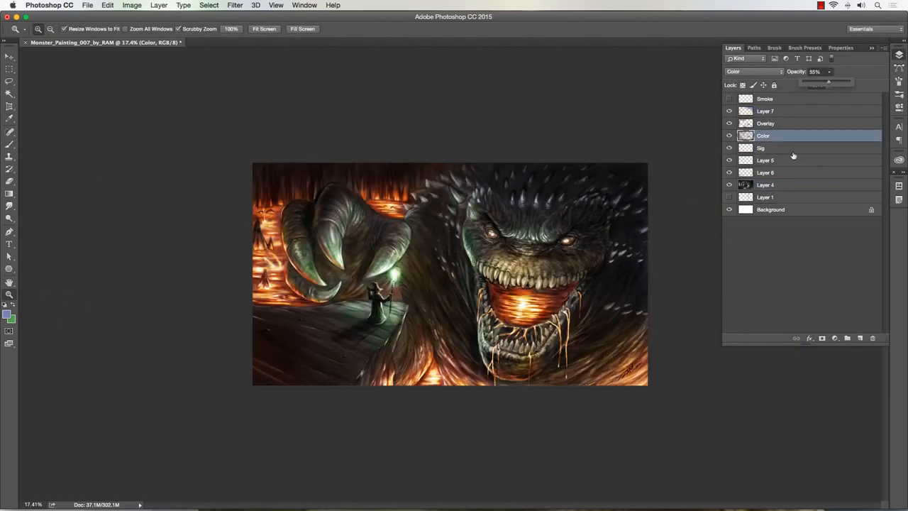
{"action": "left_click", "coordinate": [765, 100]}
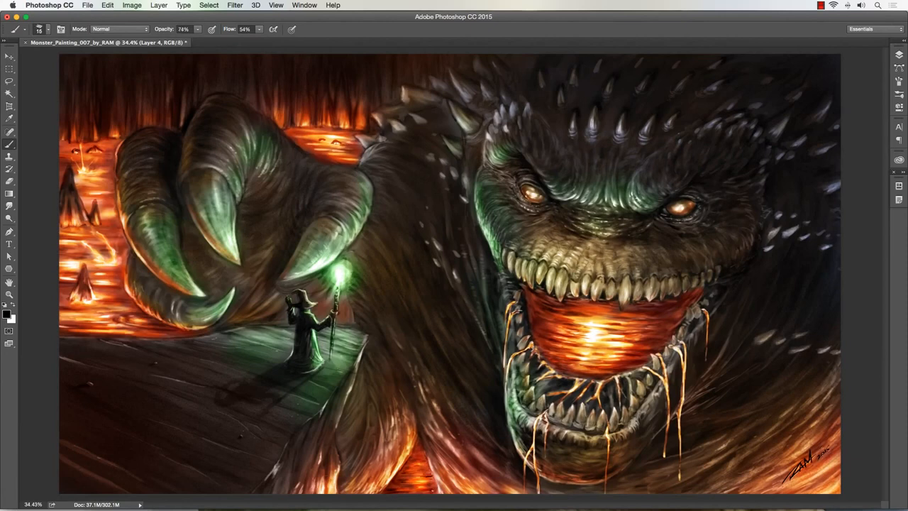
{"action": "left_click", "coordinate": [9, 169]}
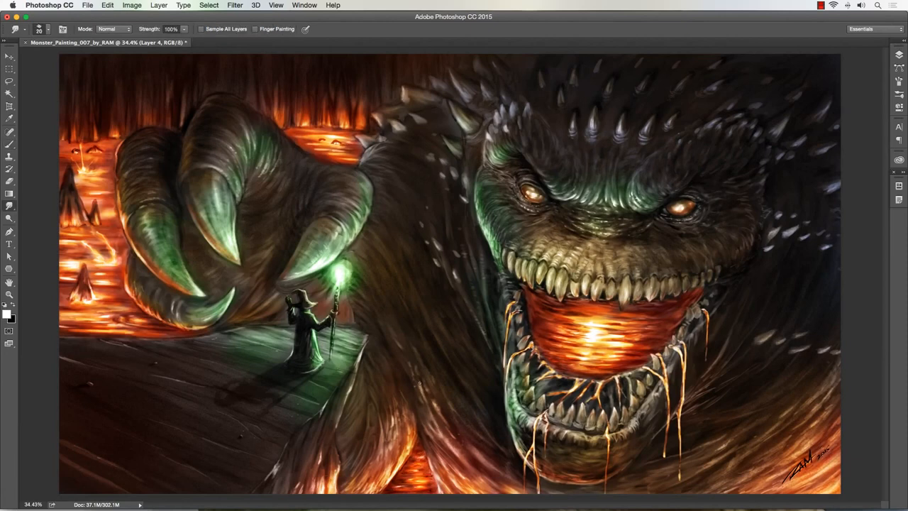